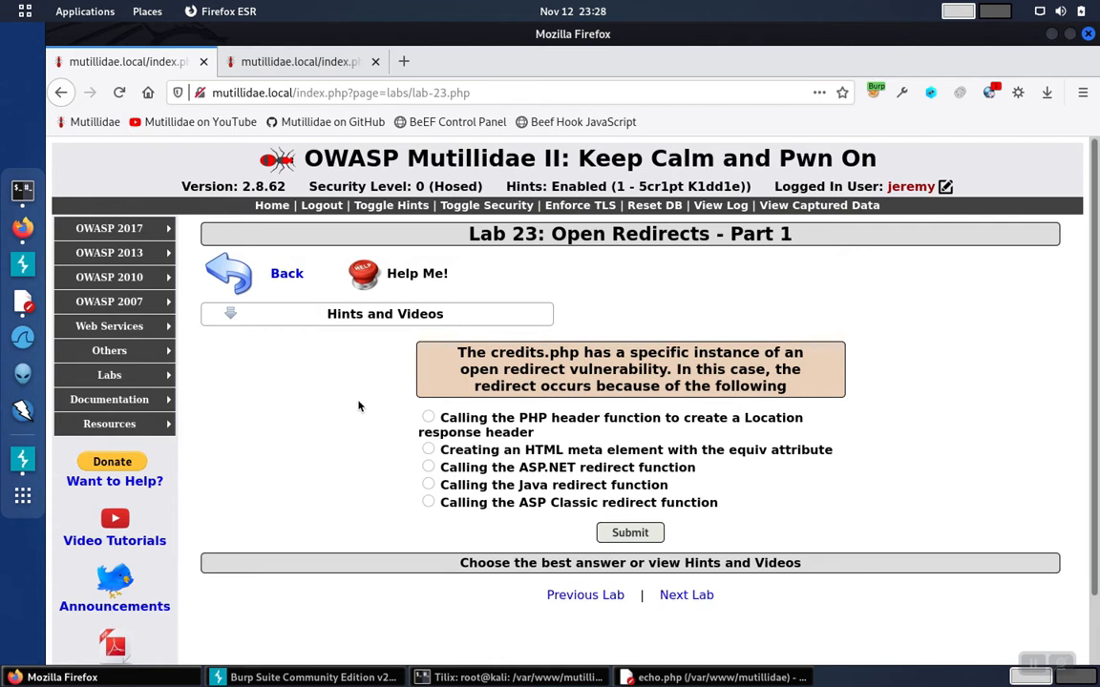
mouse_move(362, 274)
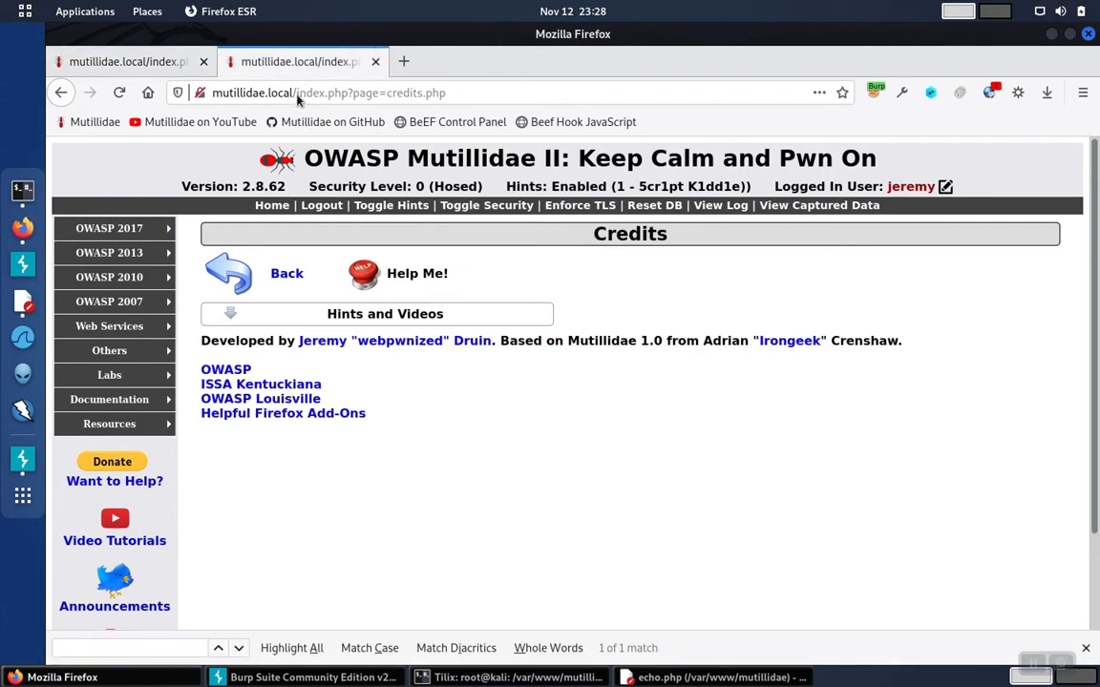
Right-click the OWASP link on the Credits page to preview its redirectandlog.php forward URL
right_click(226, 369)
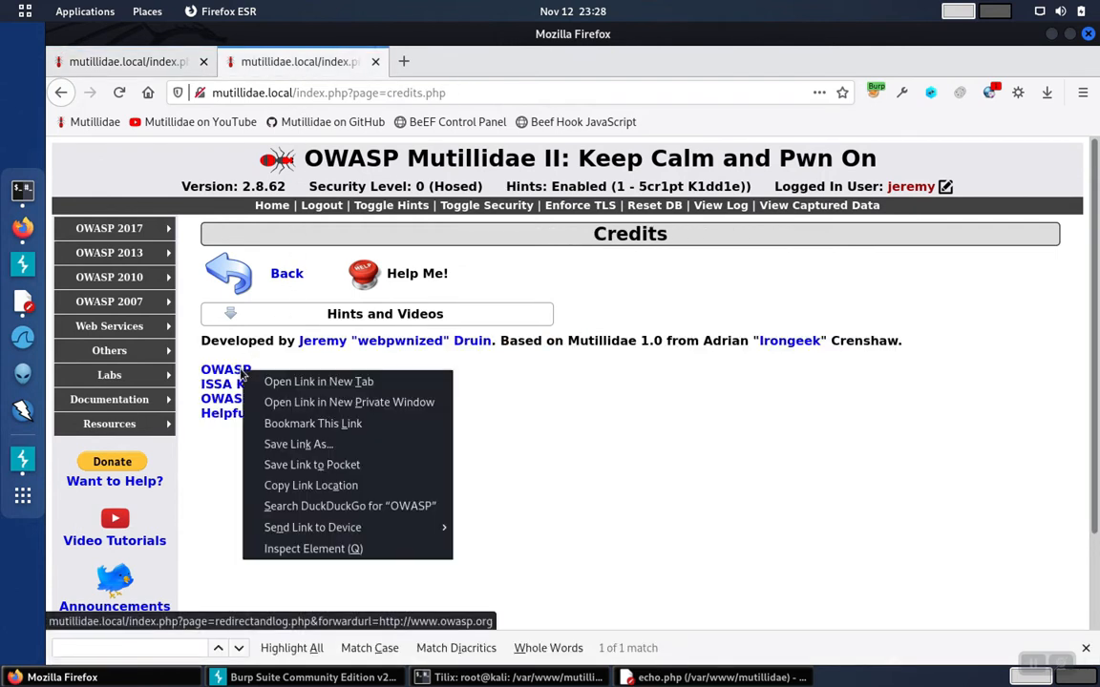
mouse_move(299, 485)
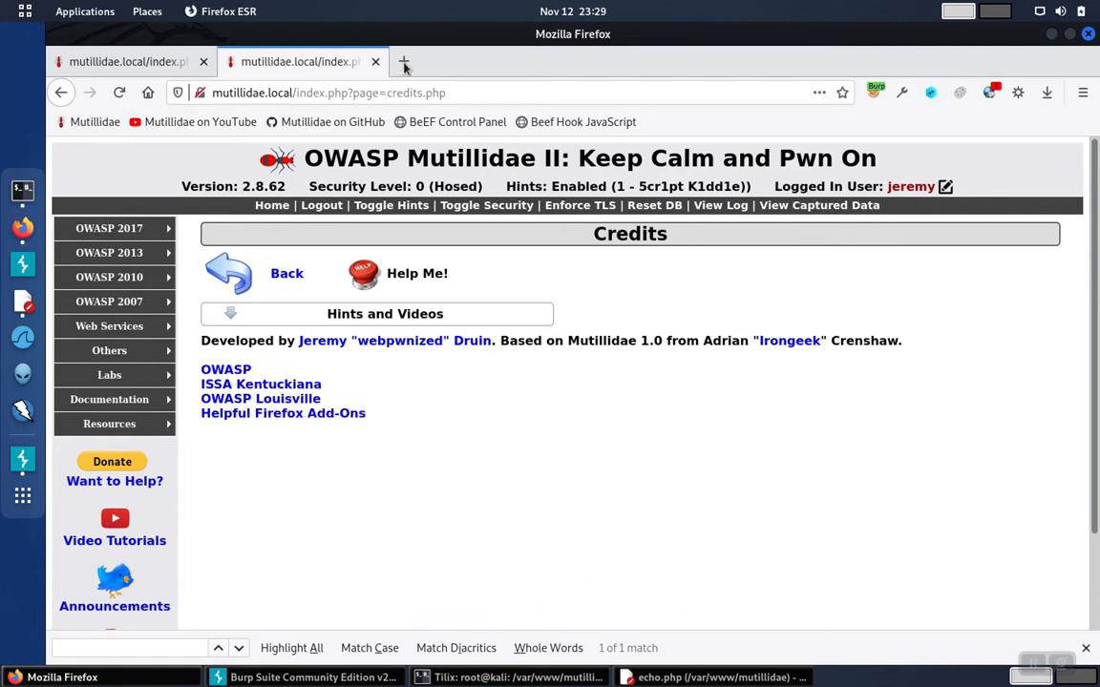
click(403, 61)
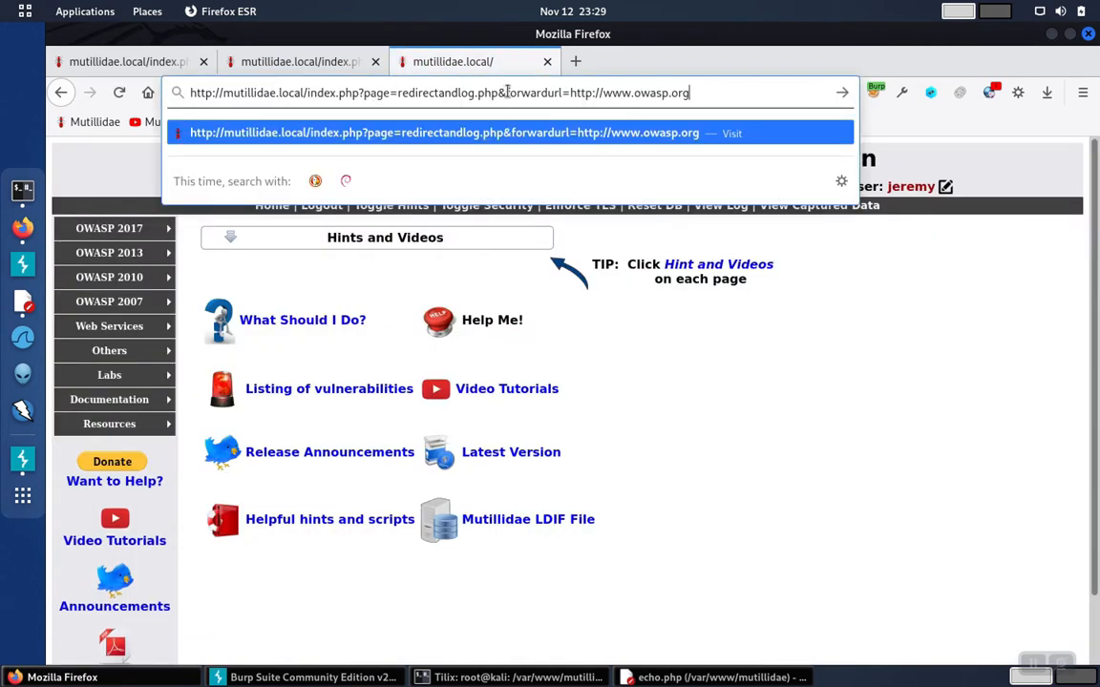
double_click(531, 93)
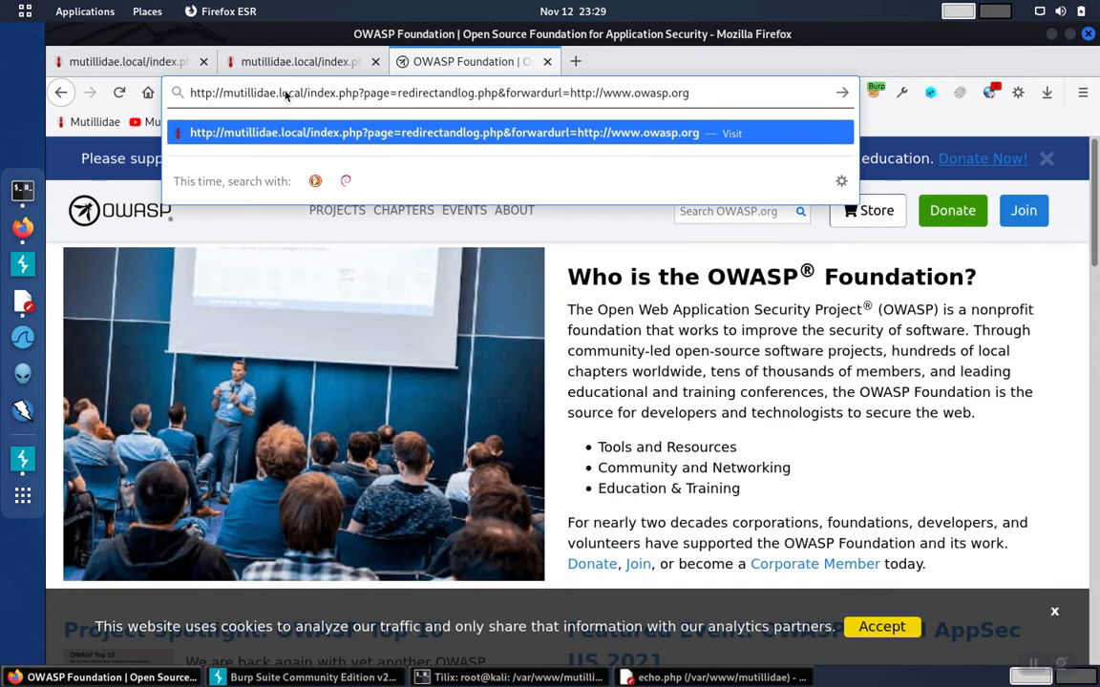
key(BackSpace)
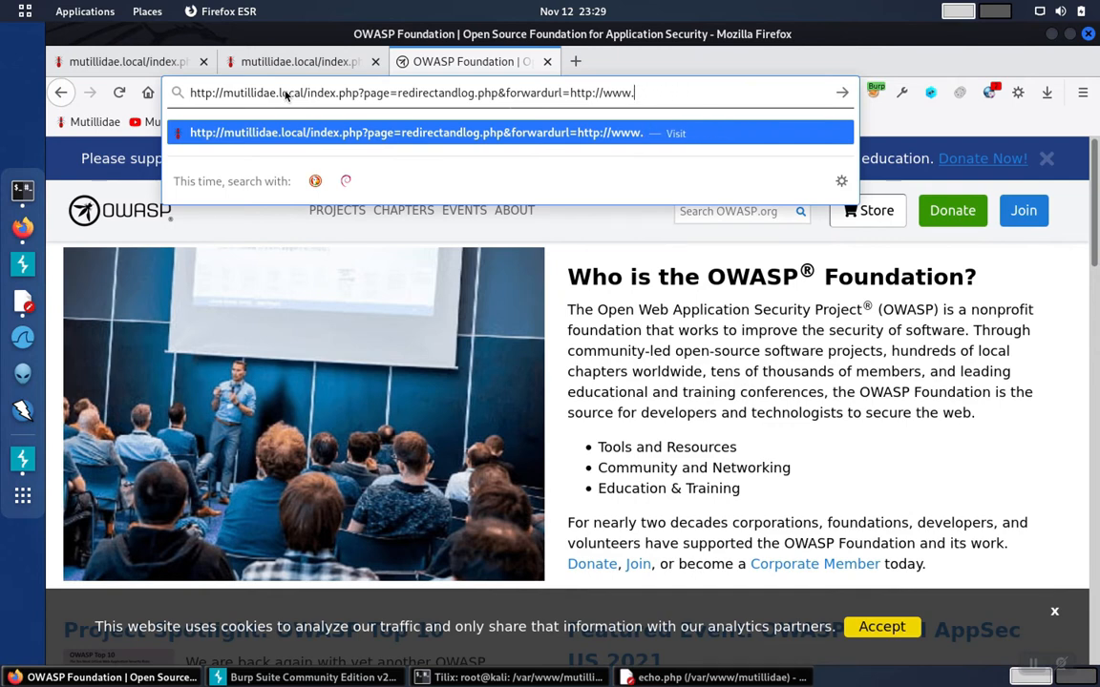
text(google.com)
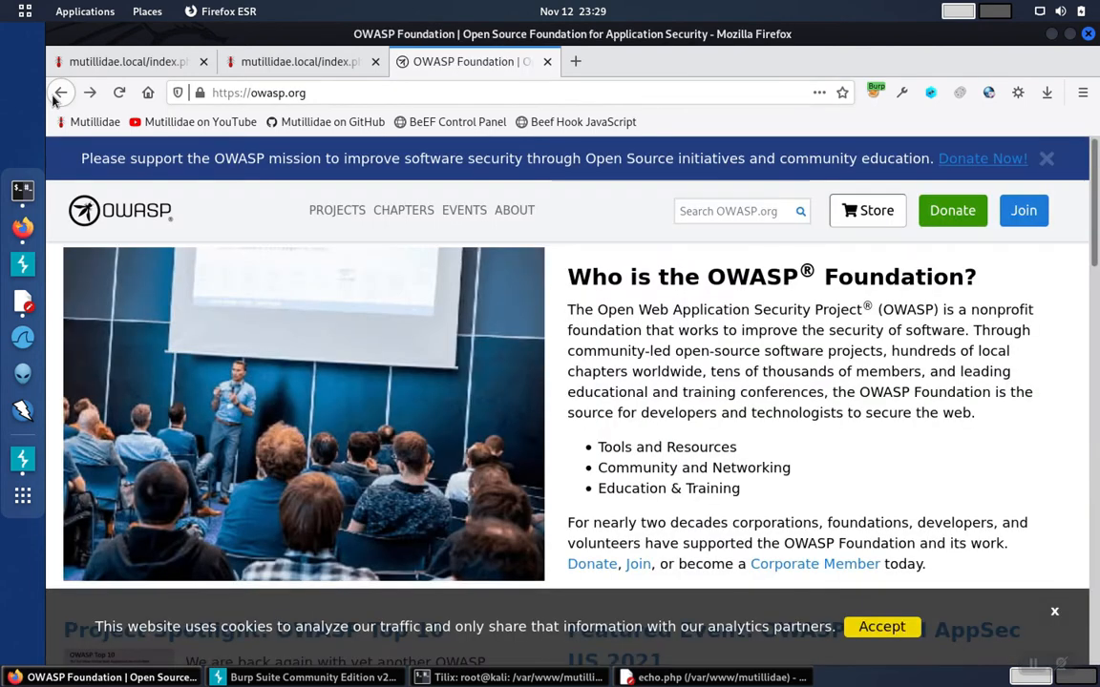
Recheck the OWASP link's redirect address, then open redirectandlog.php with gedit from the terminal
click(60, 92)
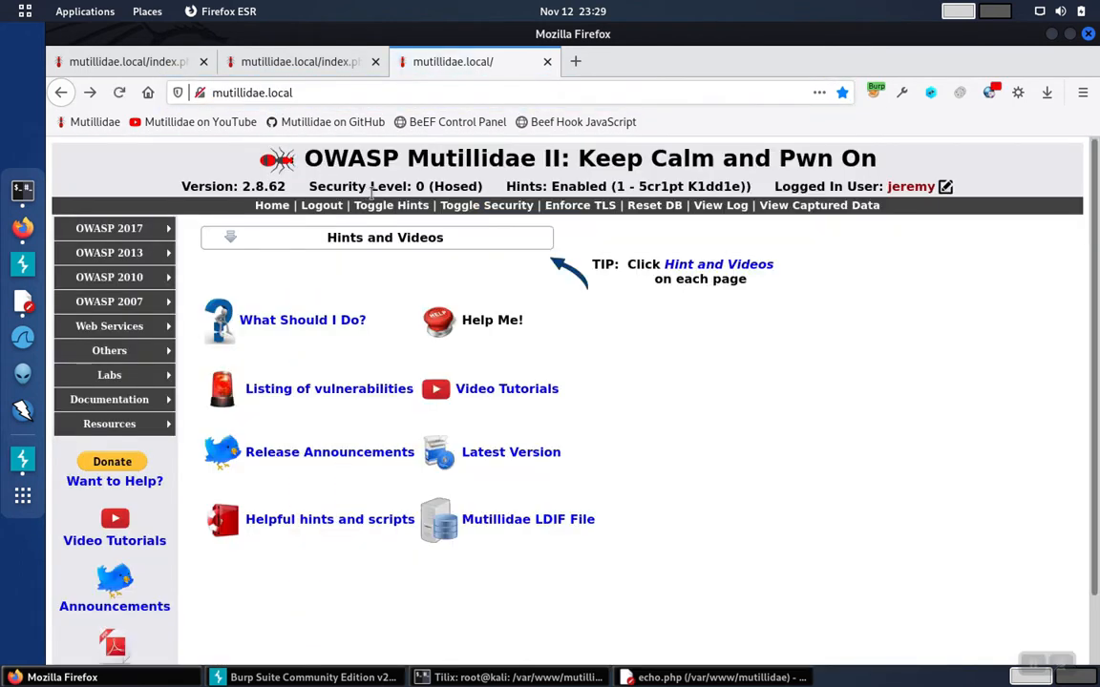
mouse_move(774, 434)
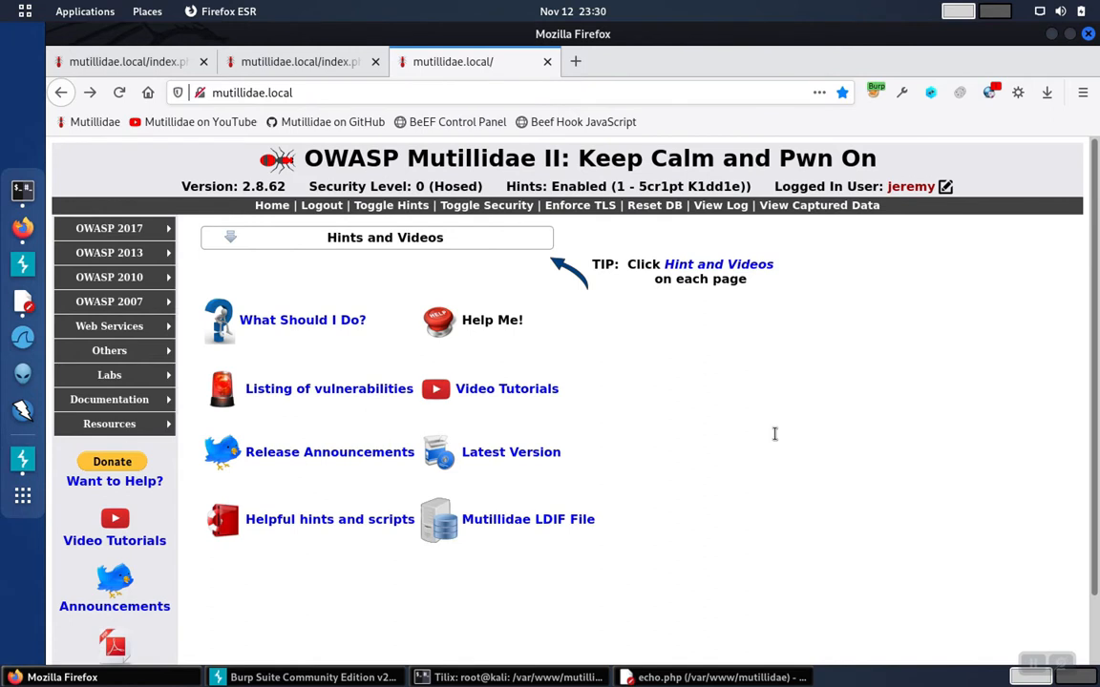
mouse_move(316, 273)
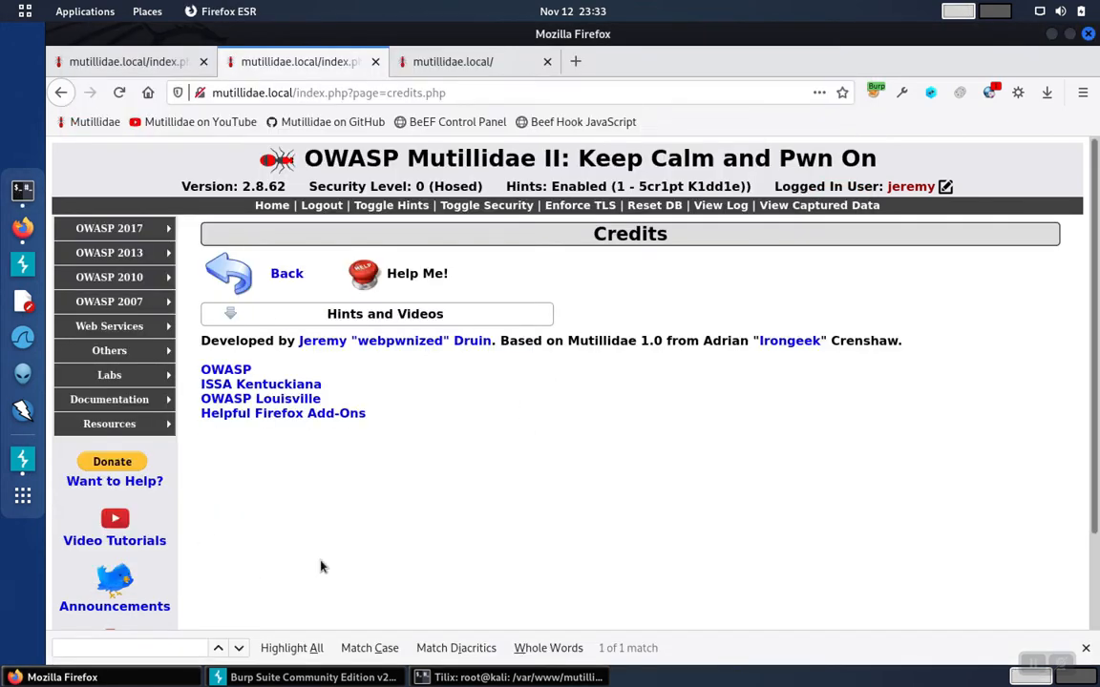
mouse_move(236, 388)
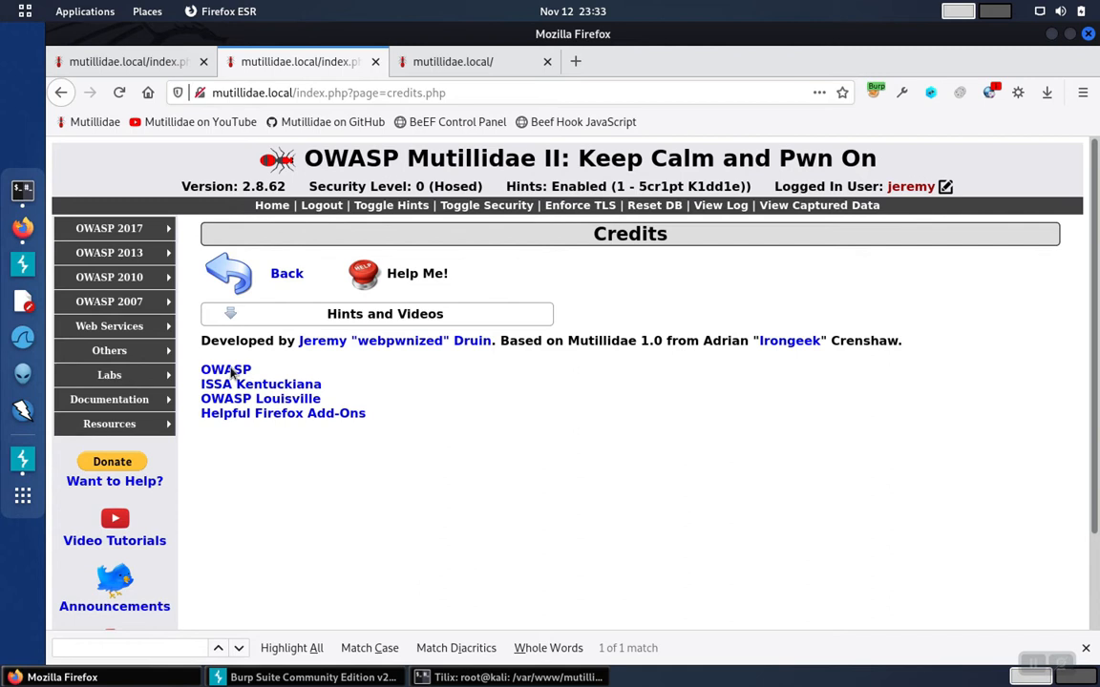
right_click(226, 369)
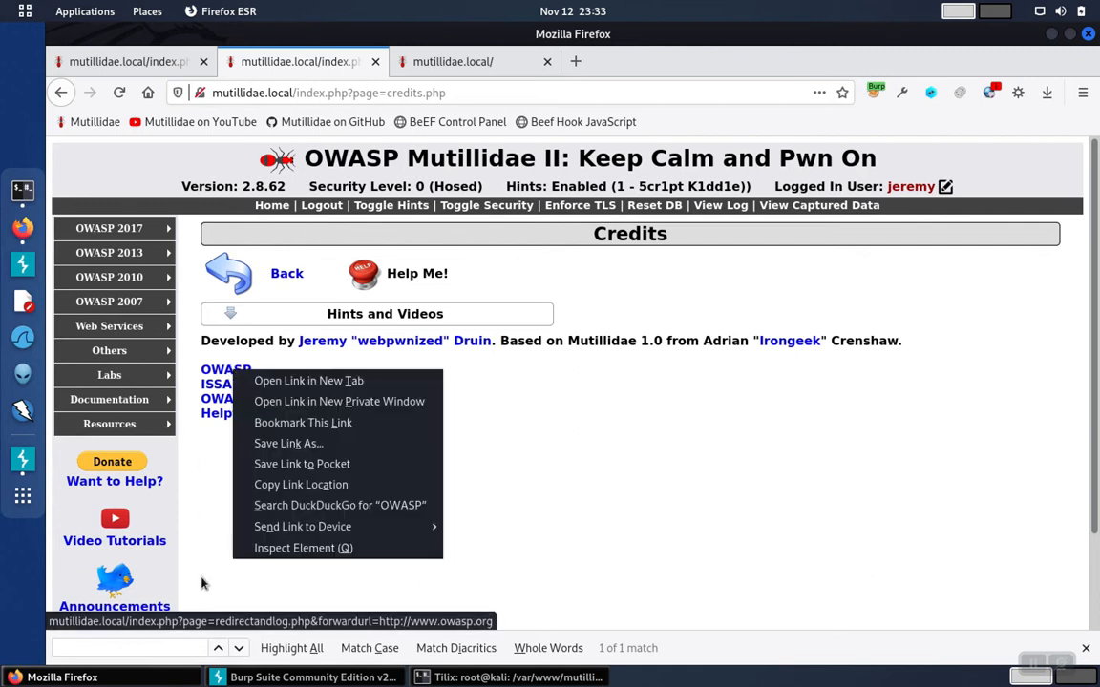
mouse_move(229, 628)
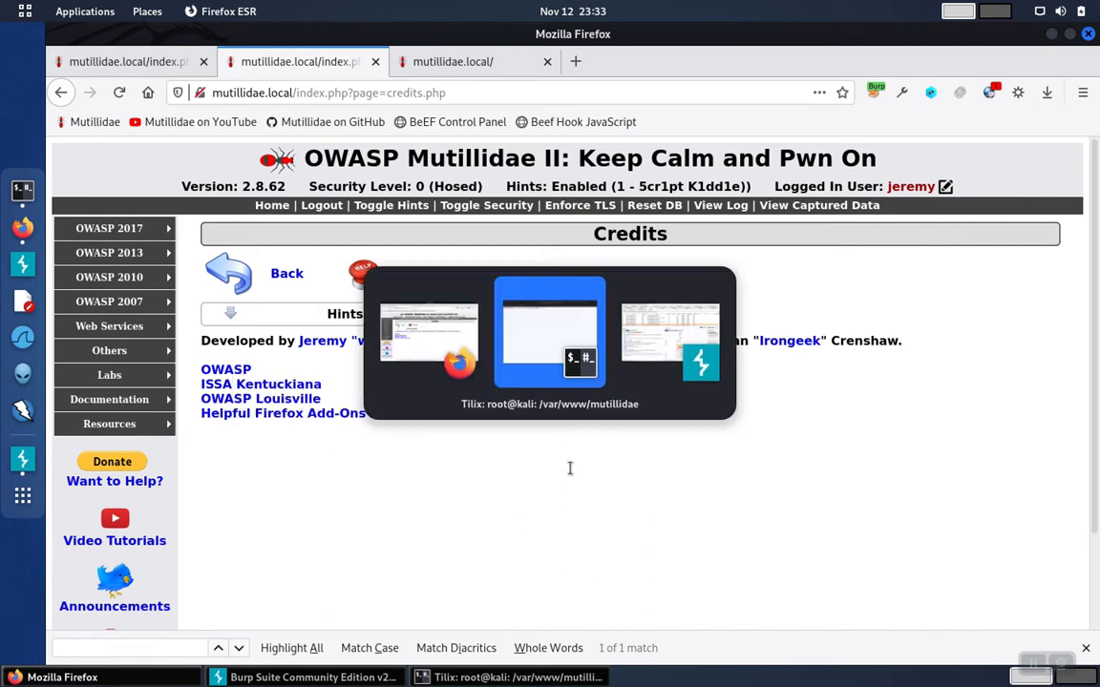
click(549, 334)
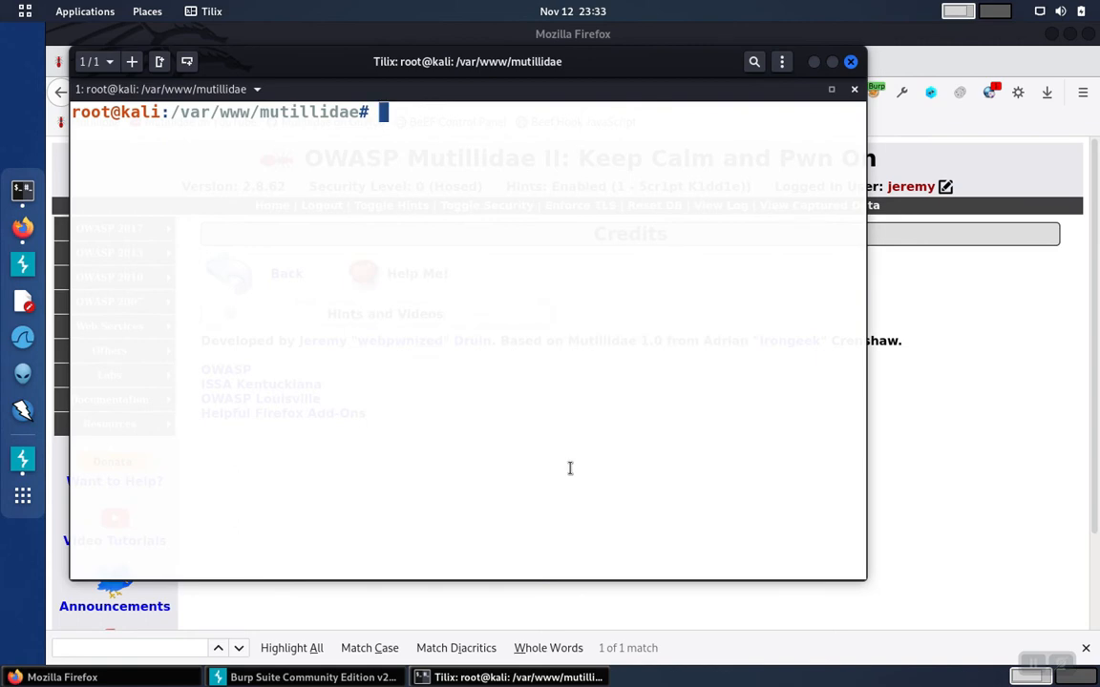
text(gedit redirectandlog.php)
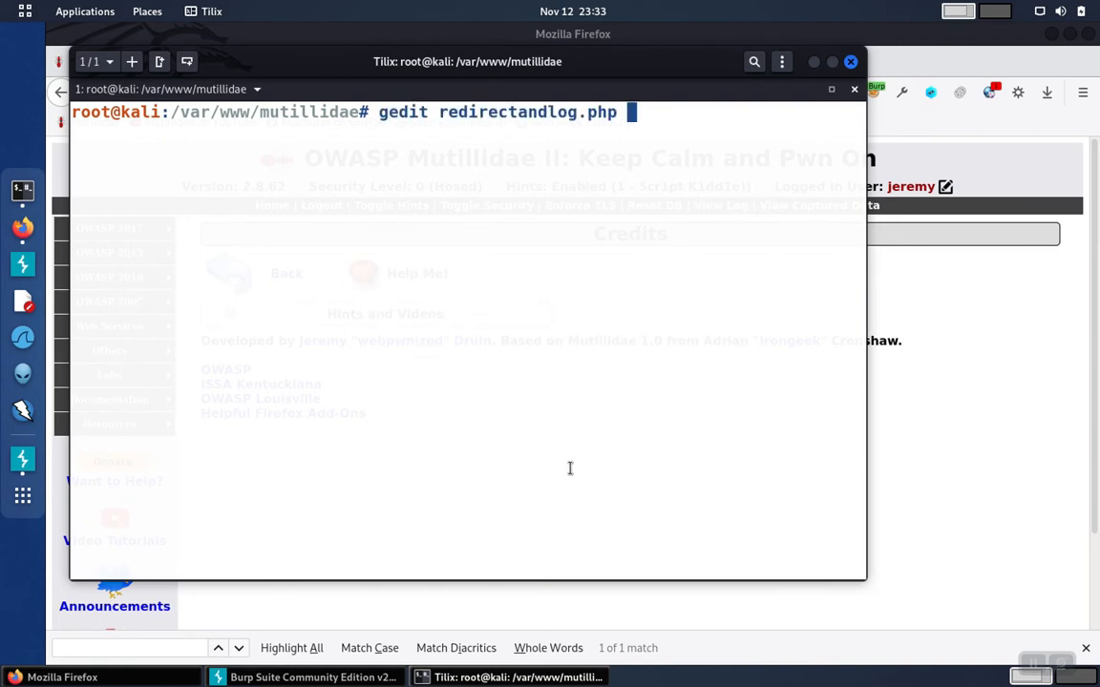
key(Return)
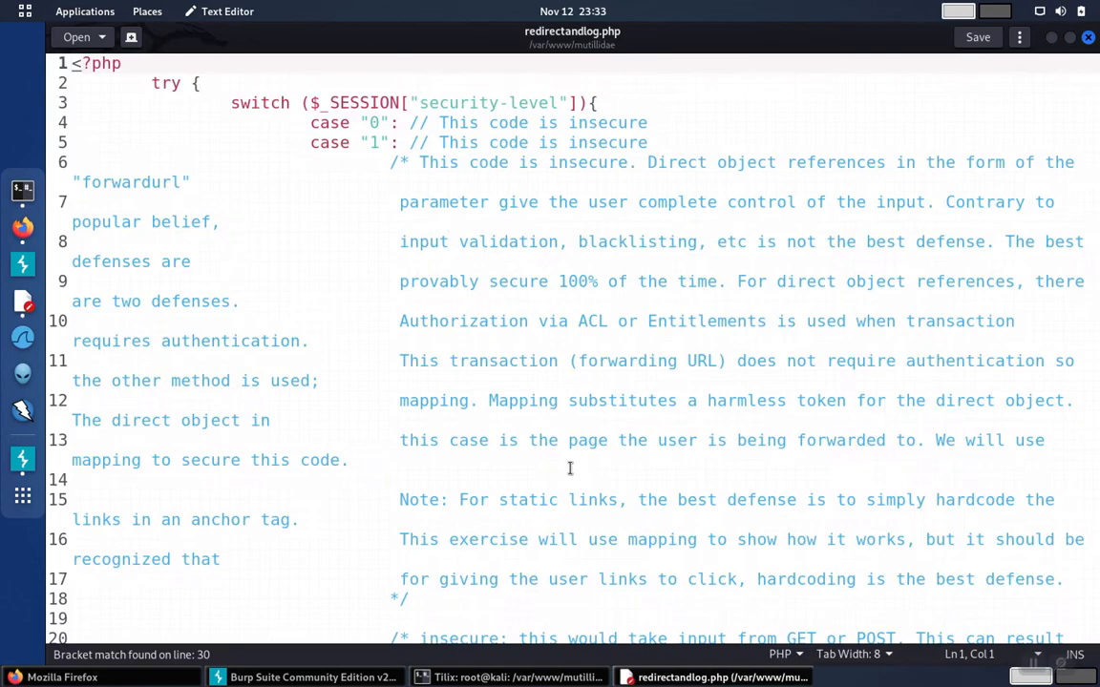
Scroll through redirectandlog.php and select $forwardurl on line 45 as the search term
scroll(down, 3)
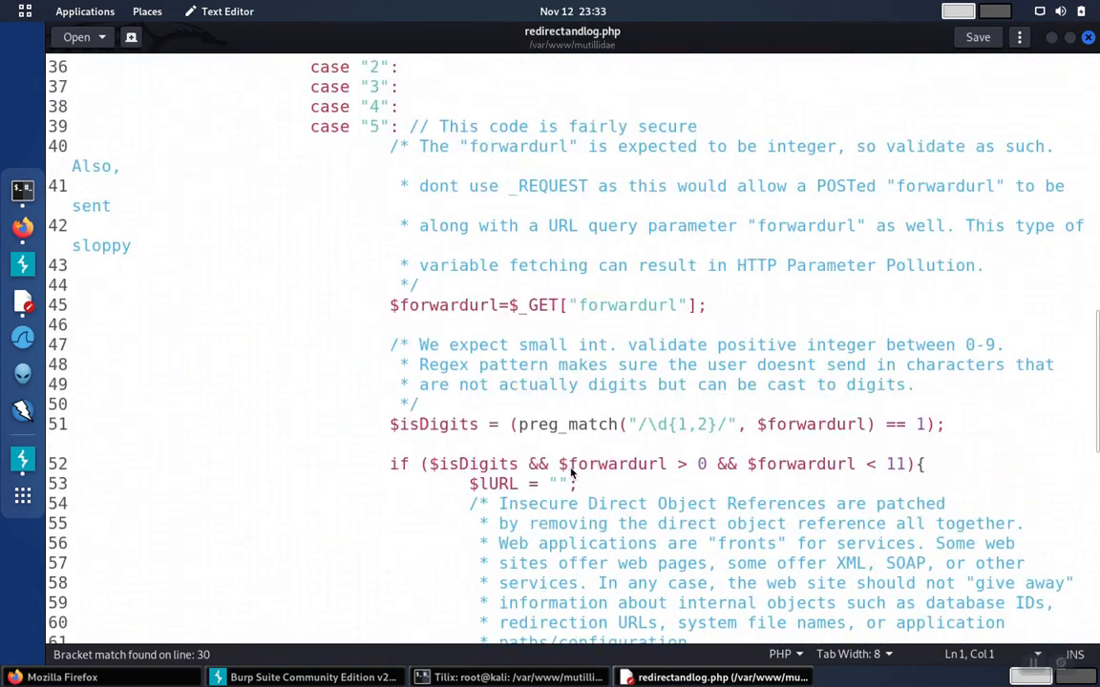
scroll(down, 3)
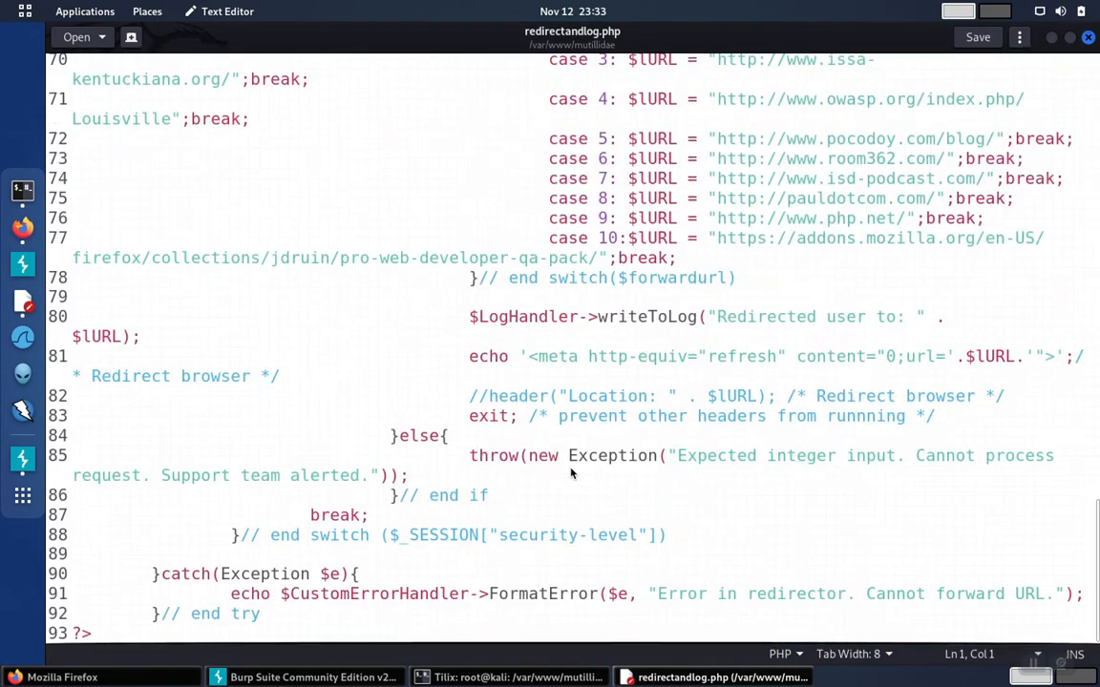
scroll(up, 3)
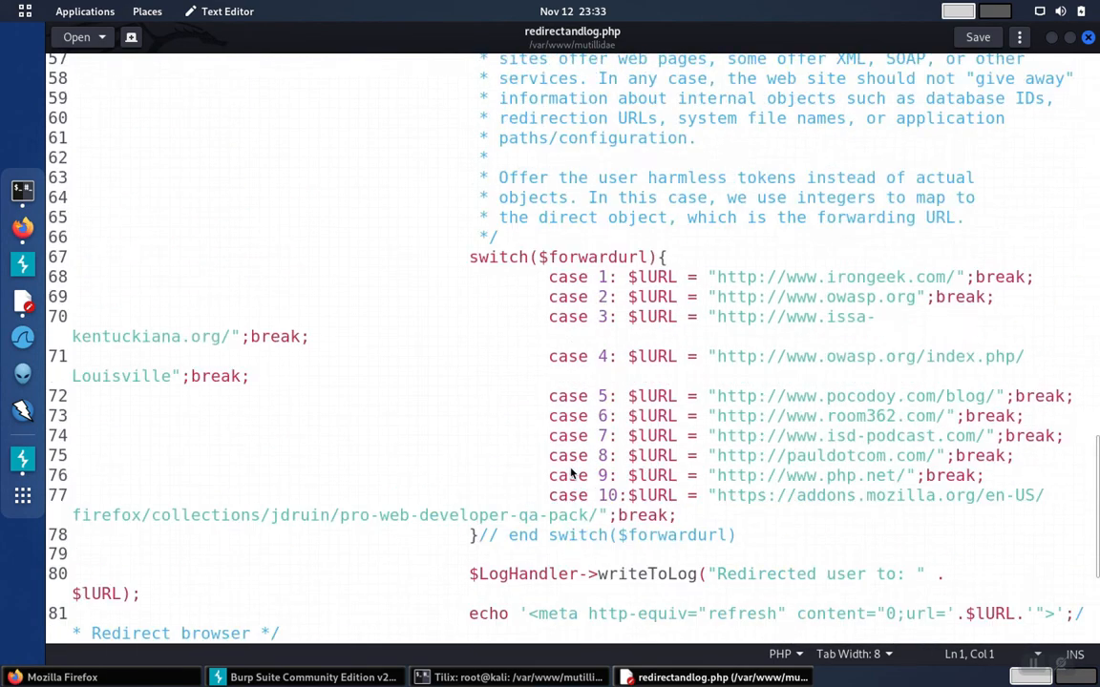
scroll(up, 3)
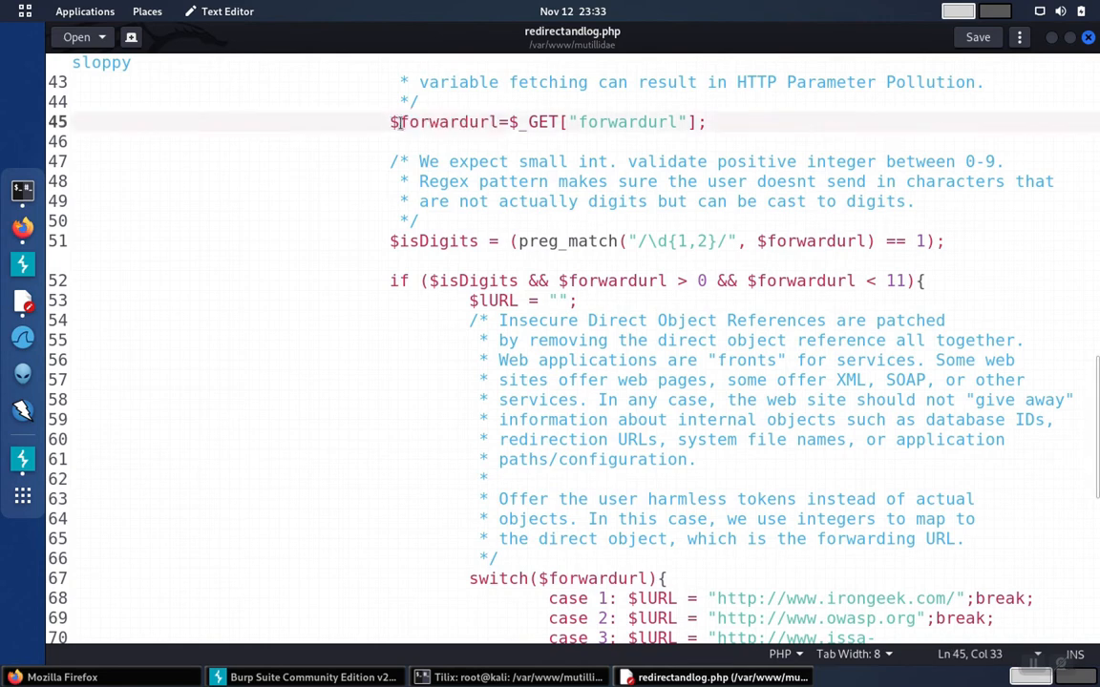
double_click(442, 121)
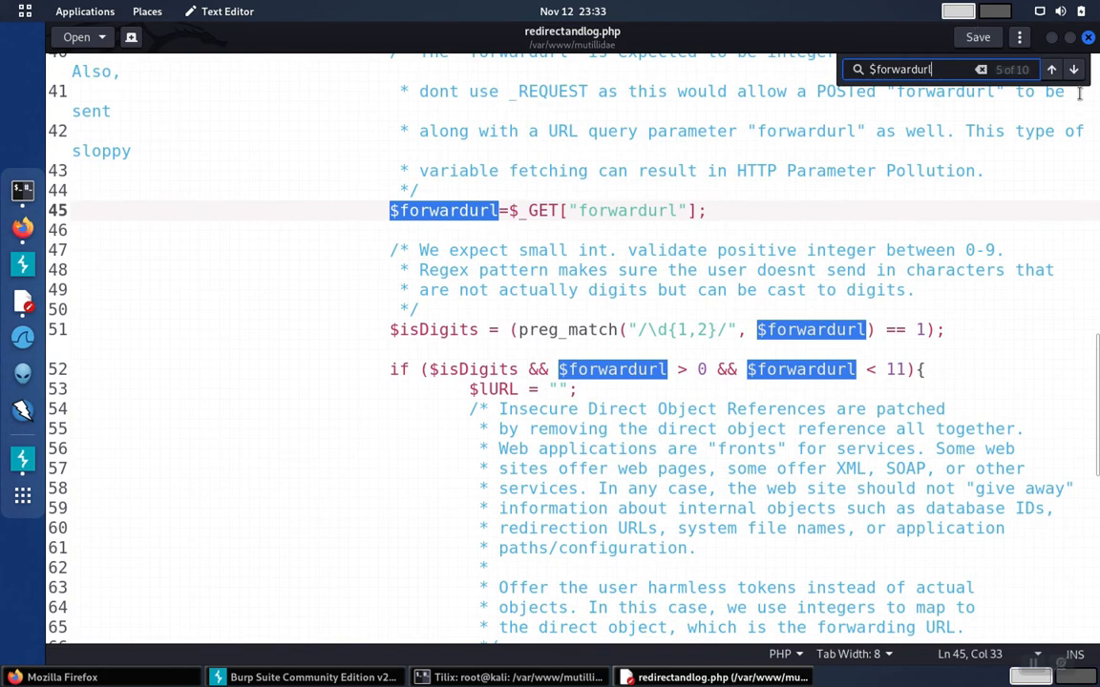
Step through every $forwardurl match, wrap back to line 29, then scroll the meta-refresh code
click(1073, 68)
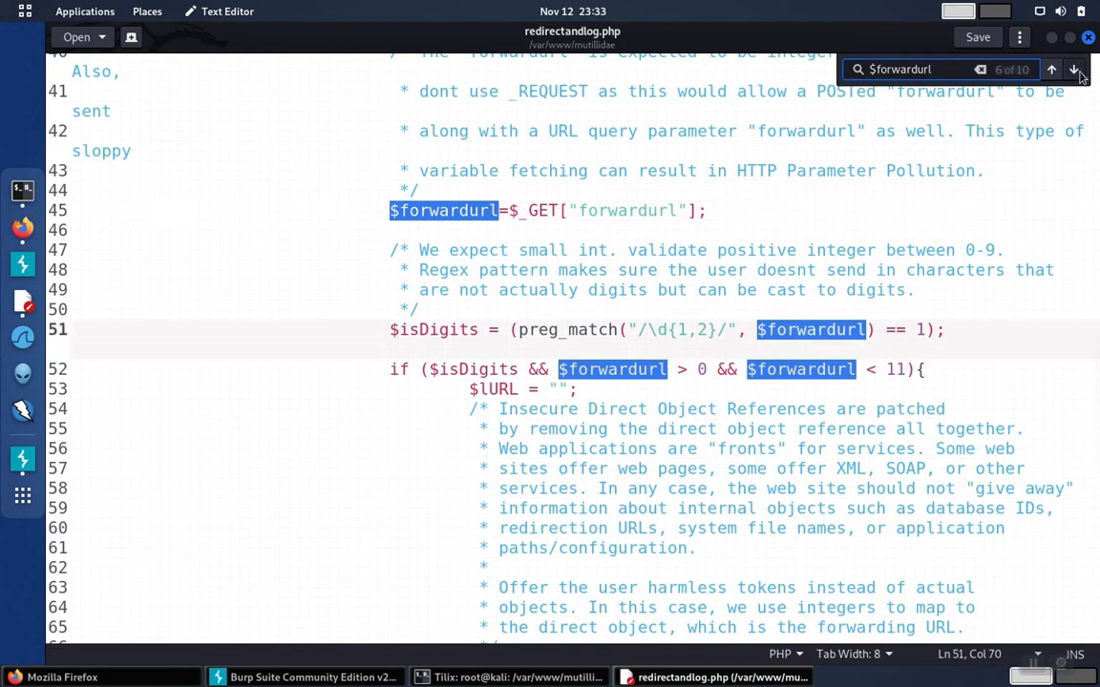
click(1074, 69)
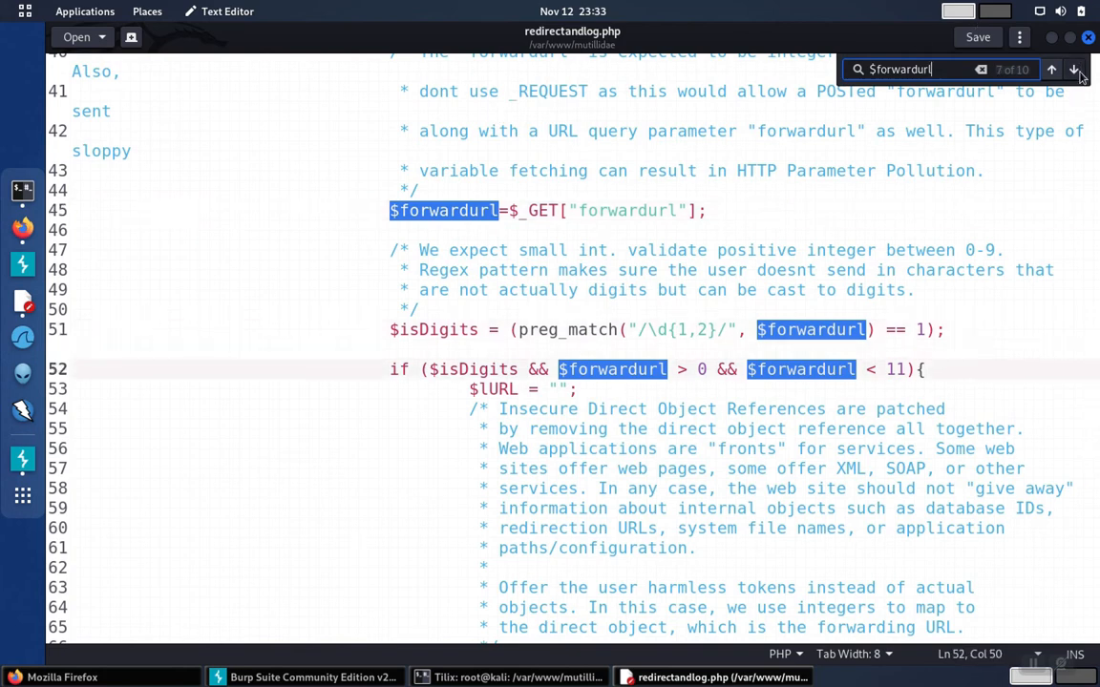
click(1075, 68)
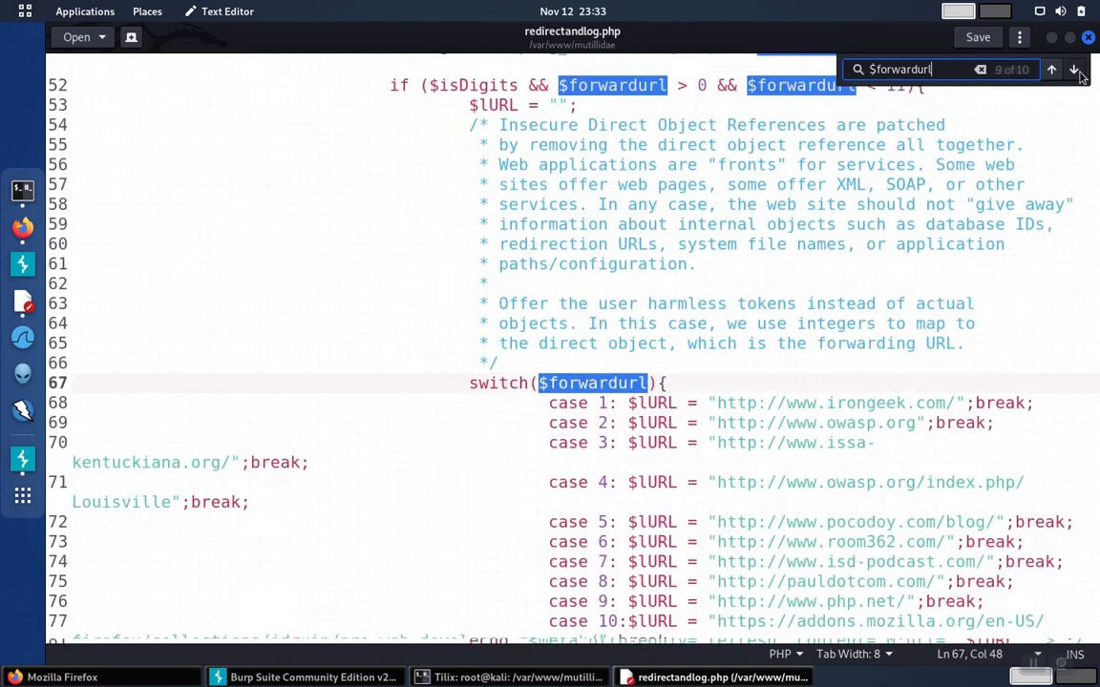
scroll(down, 3)
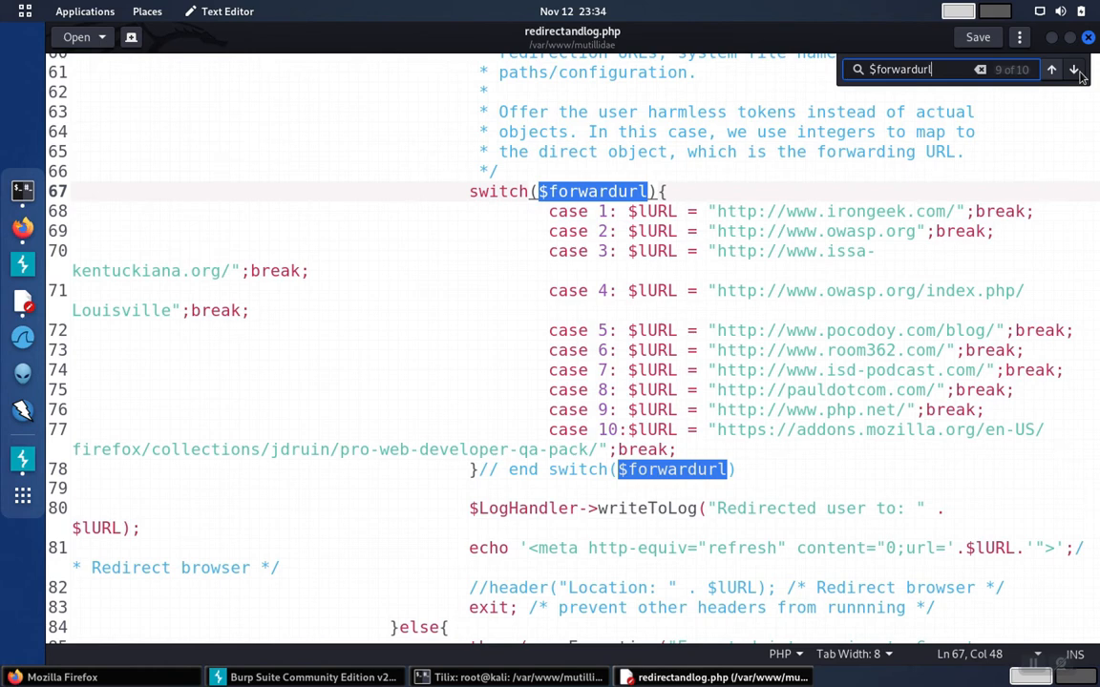
click(1074, 69)
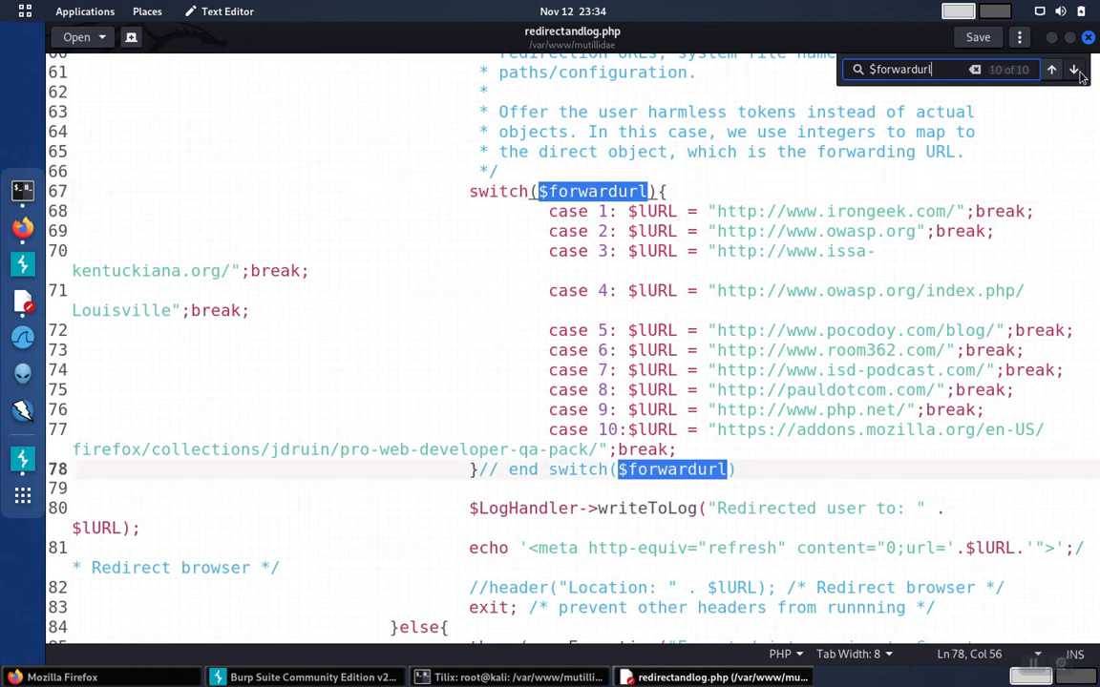
click(1073, 69)
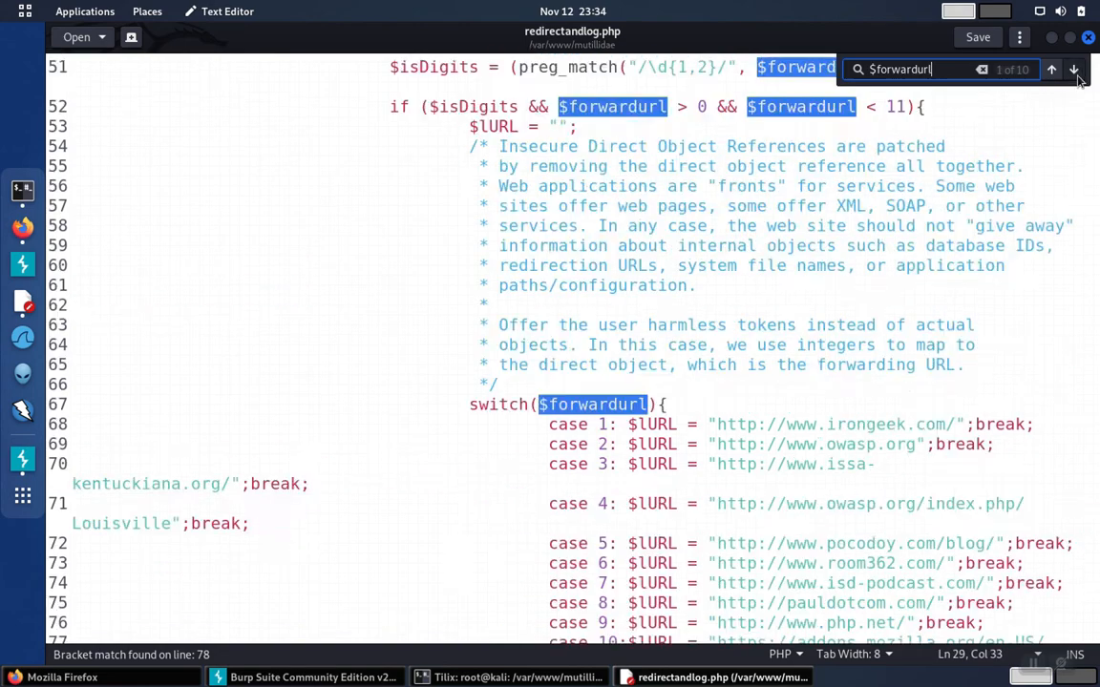
click(1051, 69)
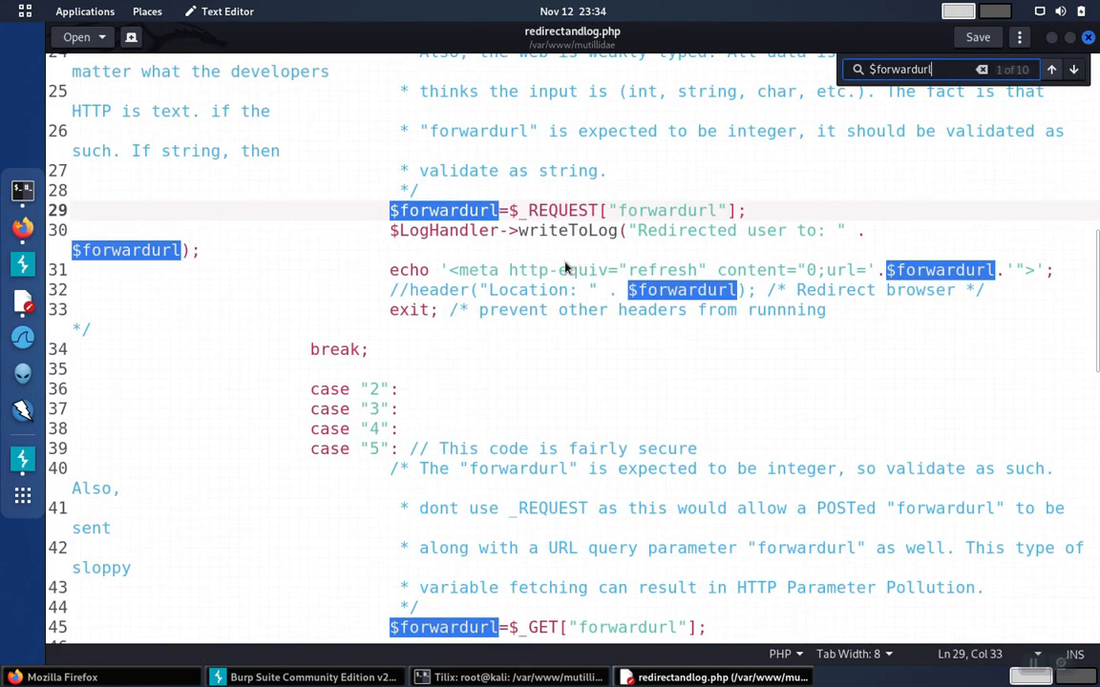
mouse_move(682, 215)
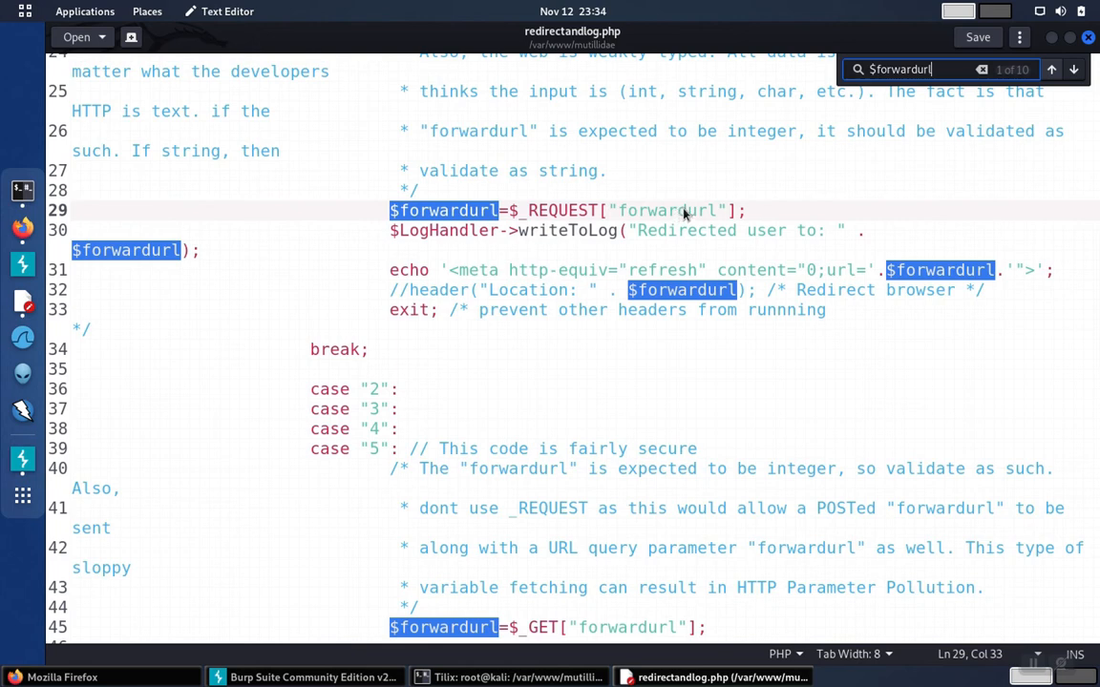
mouse_move(510, 212)
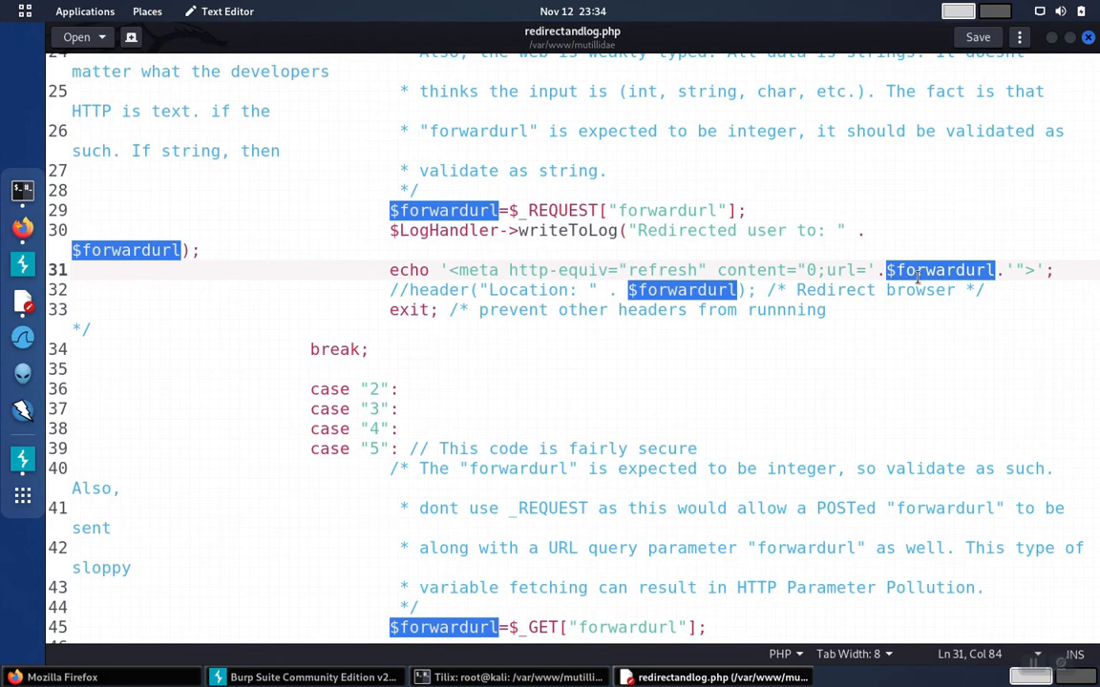
mouse_move(550, 338)
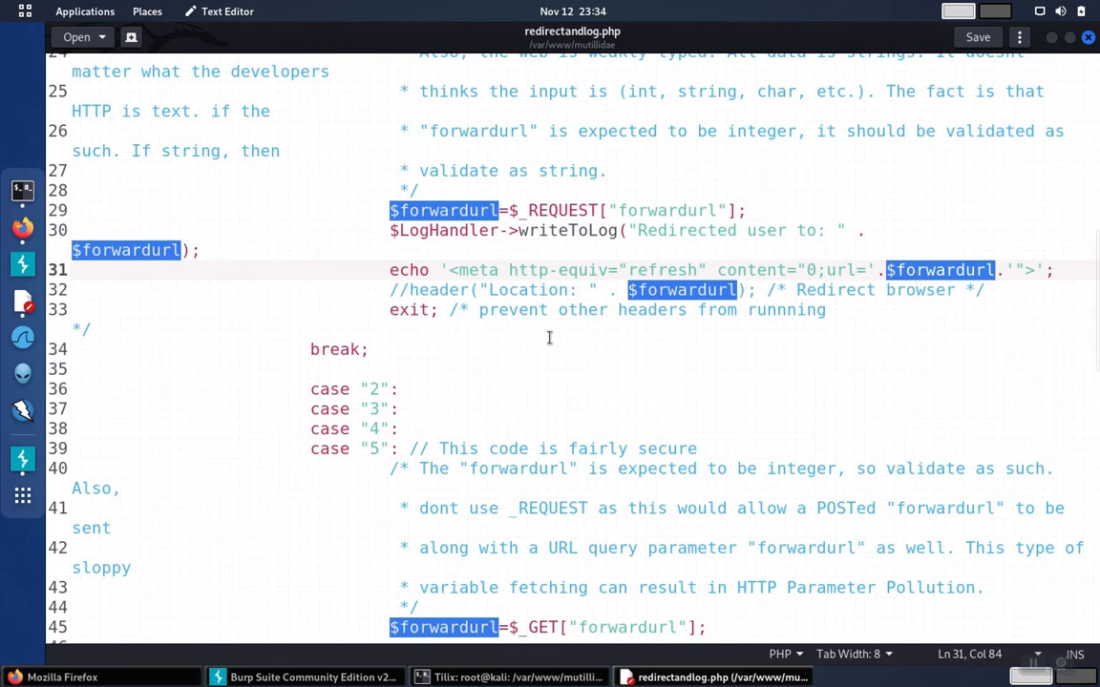
scroll(up, 3)
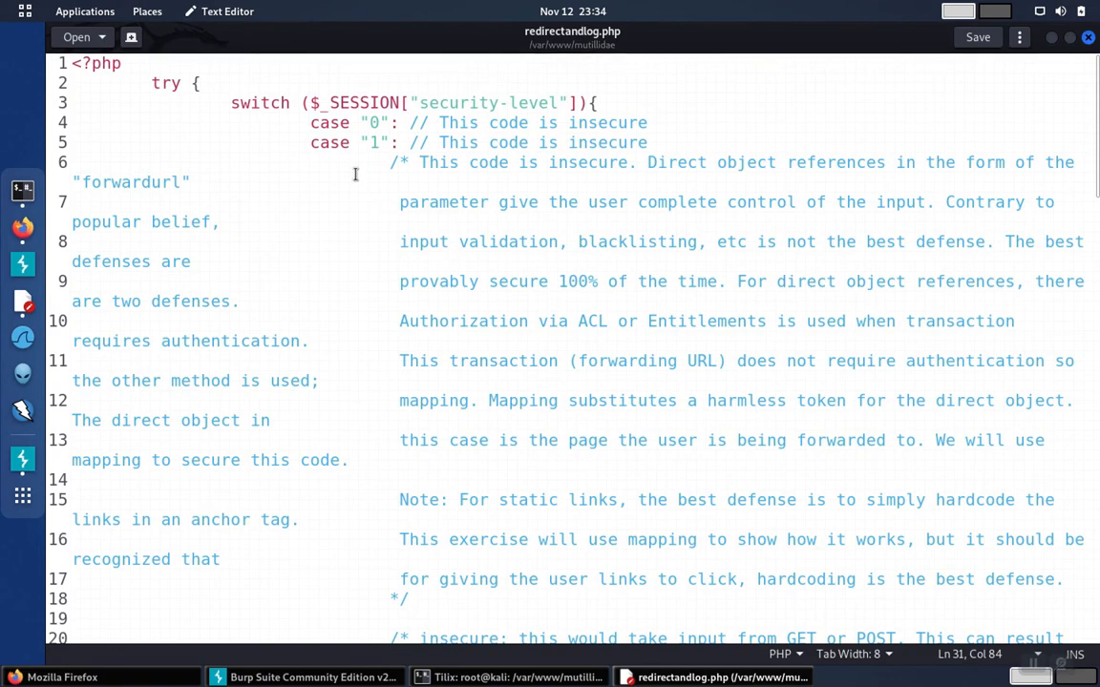
scroll(down, 3)
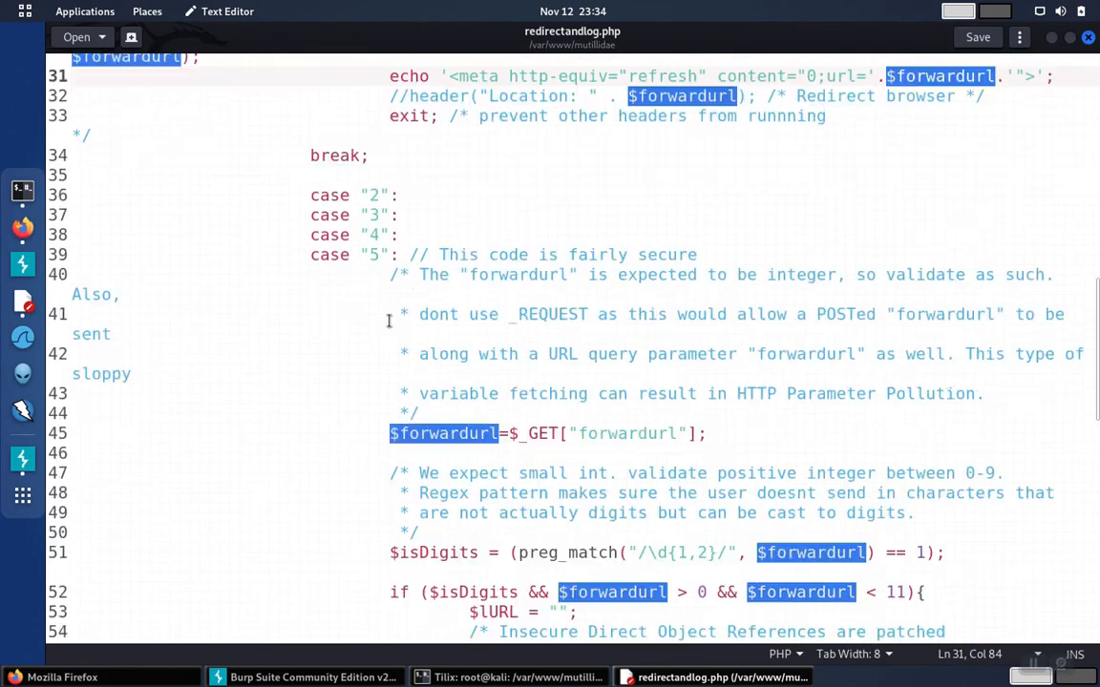
scroll(down, 3)
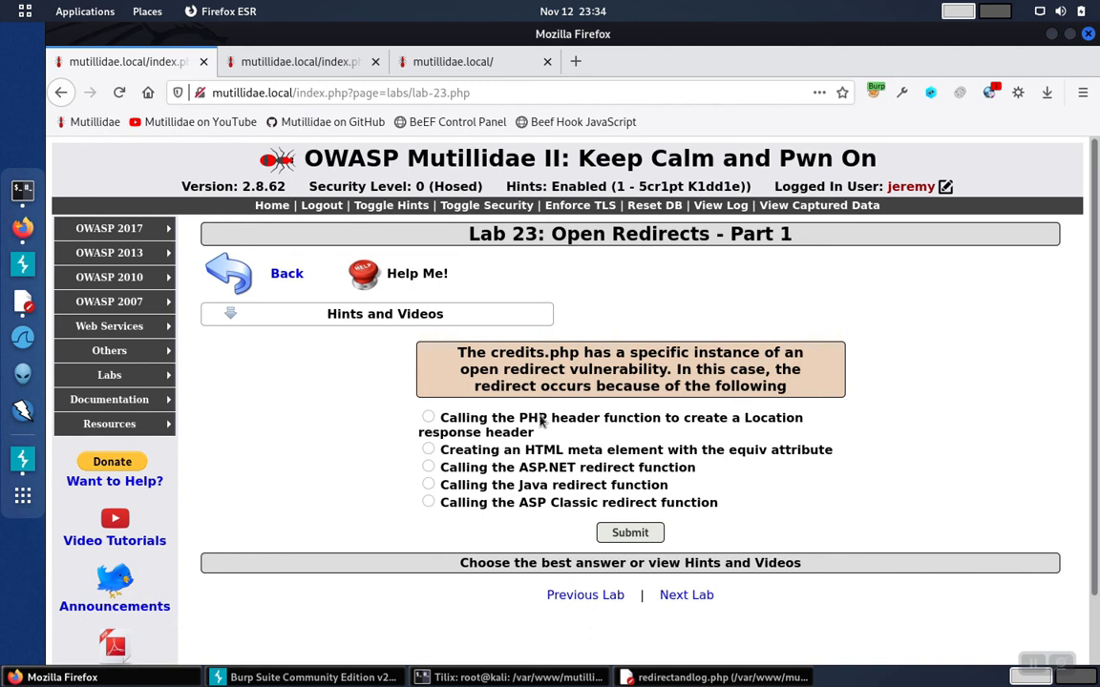
mouse_move(542, 489)
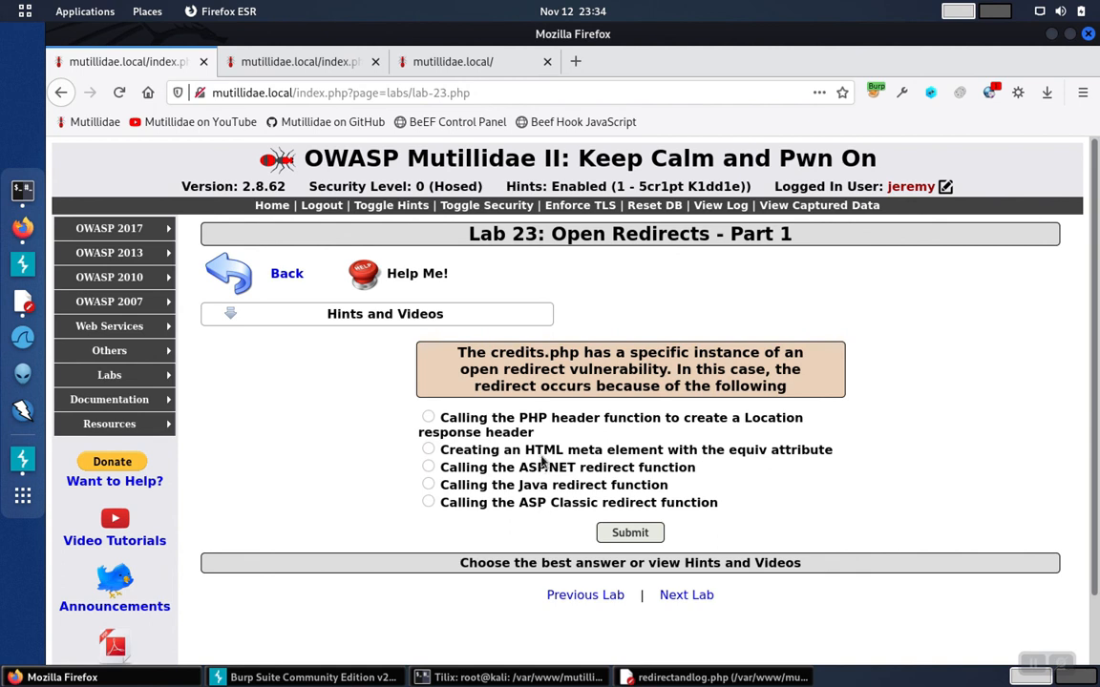
Choose the 'Creating an HTML meta element with the equiv attribute' quiz answer
click(427, 450)
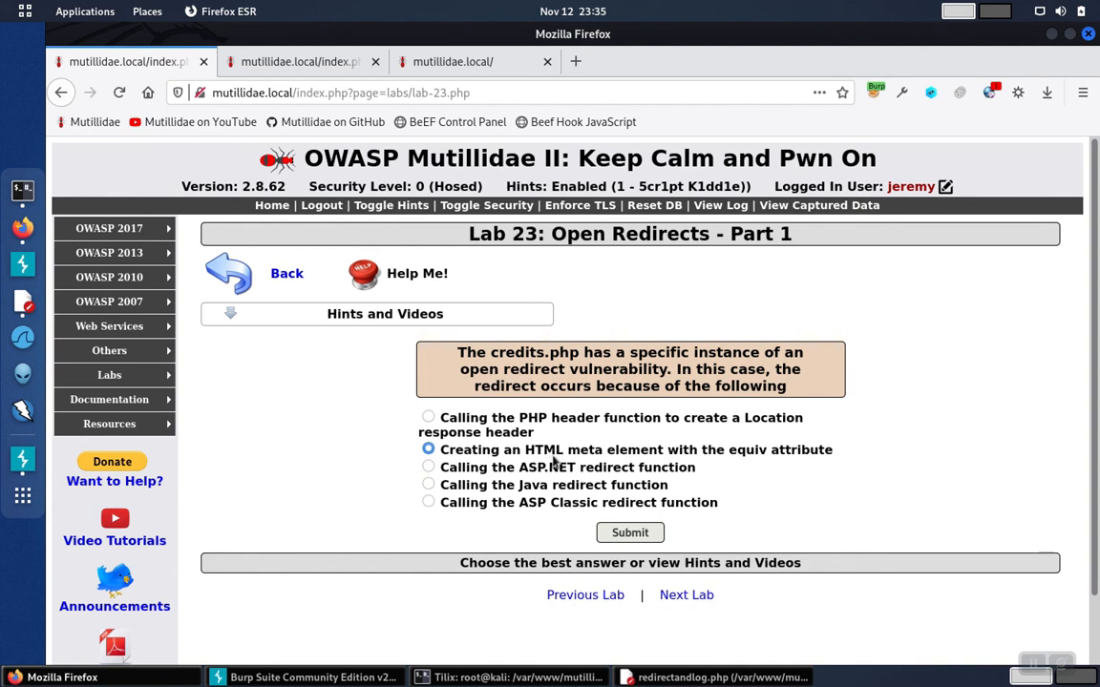
mouse_move(784, 459)
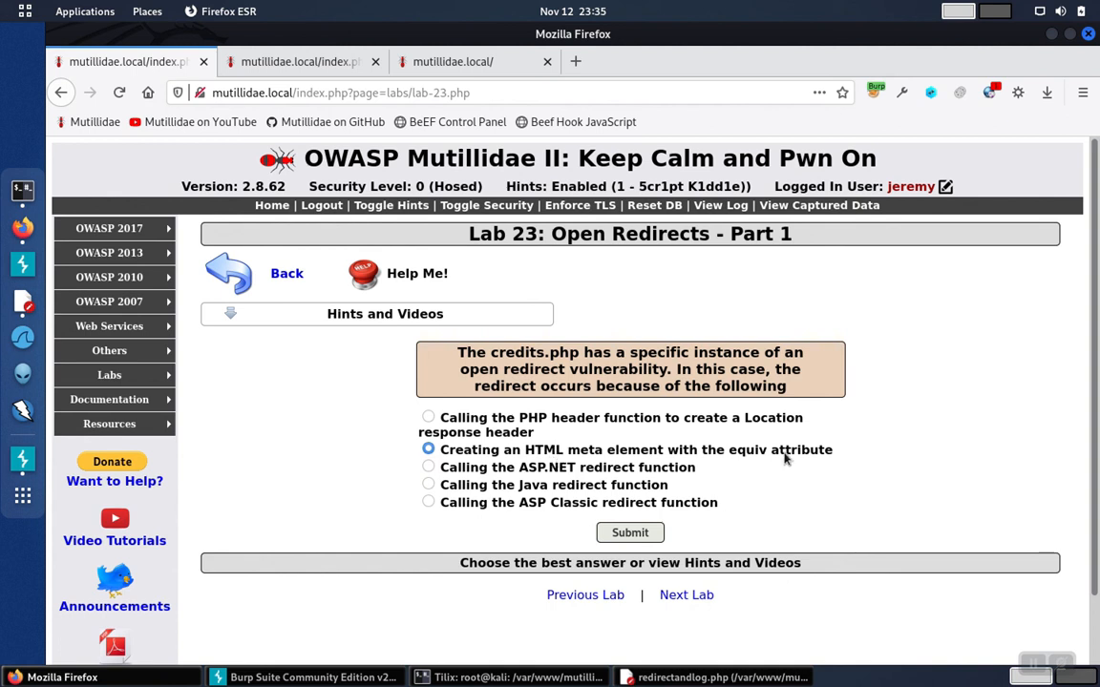